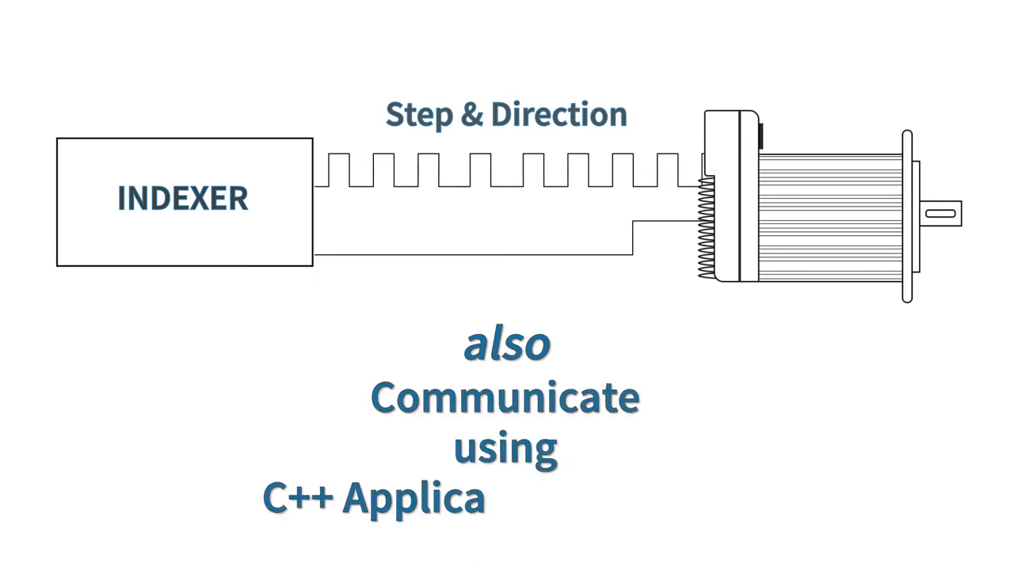
text(tion Software)
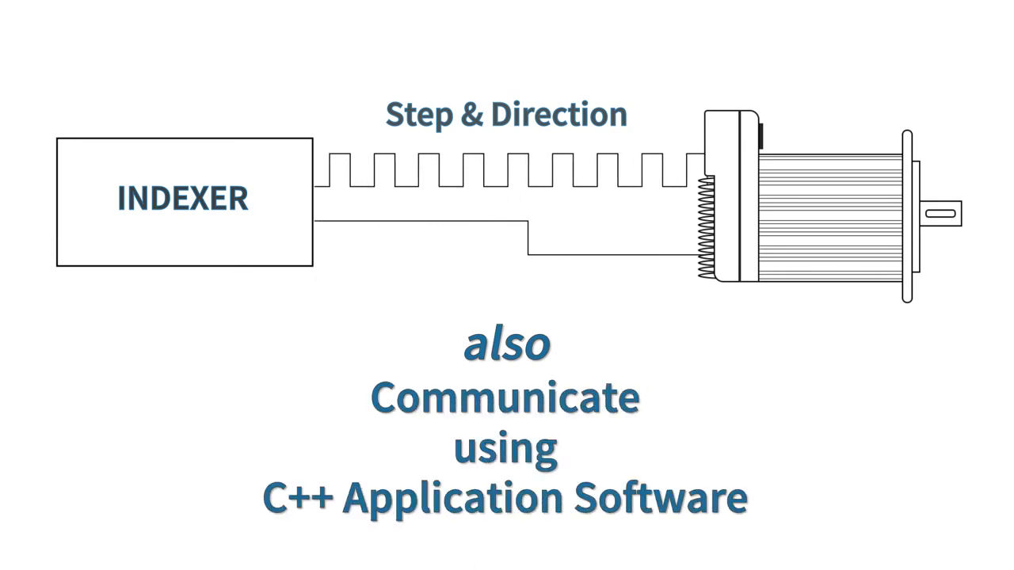